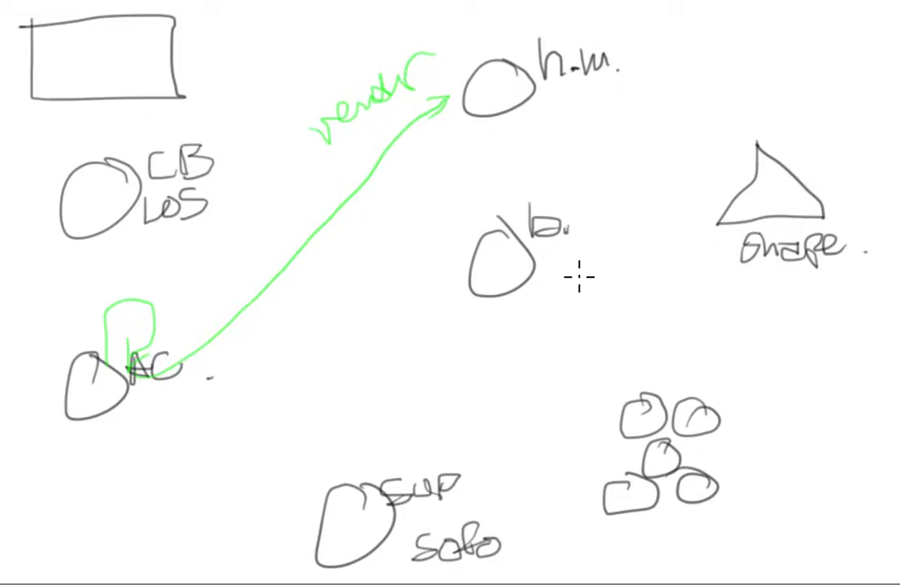
mouse_move(512, 126)
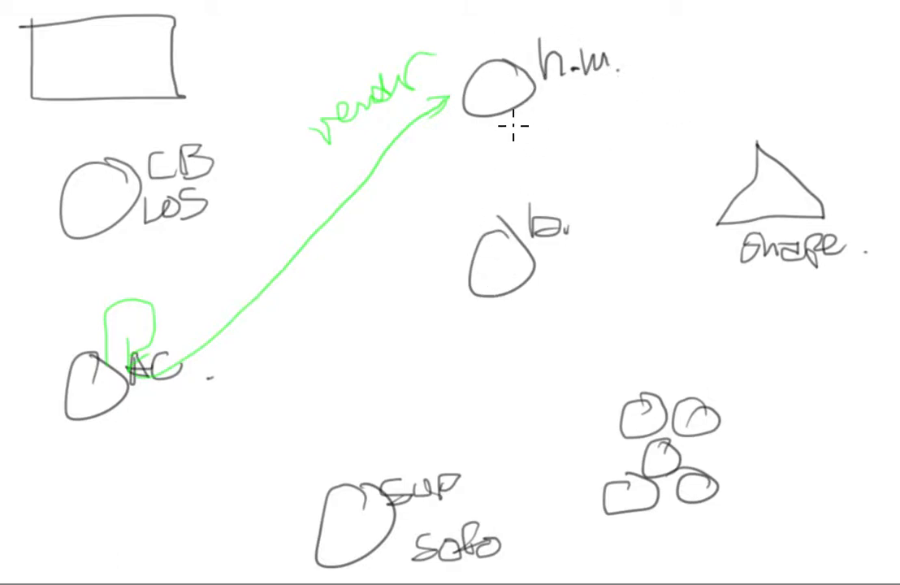